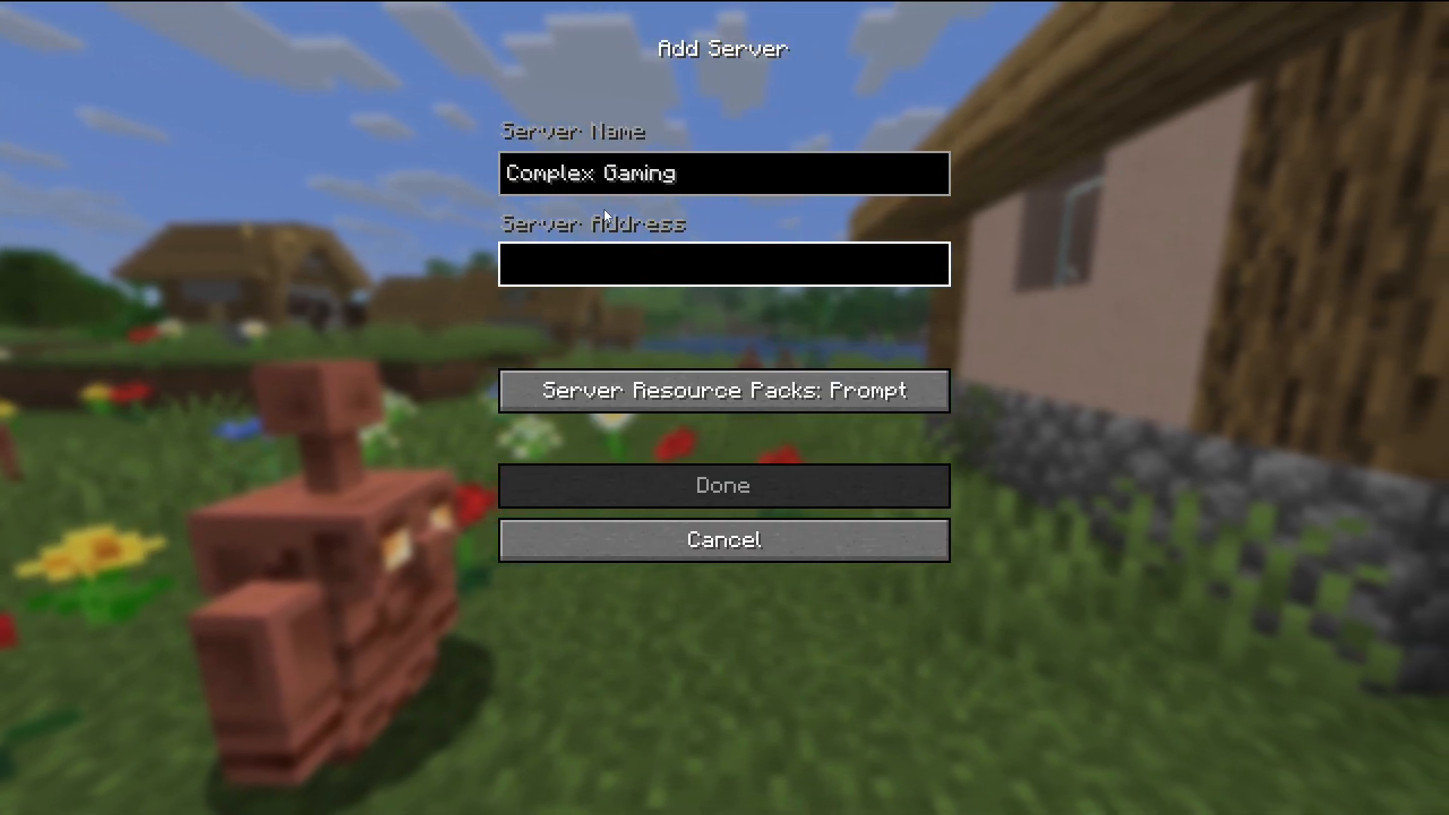
Step: Join the Complex Gaming server from the multiplayer list and land in its lobby hub
left_click(722, 266)
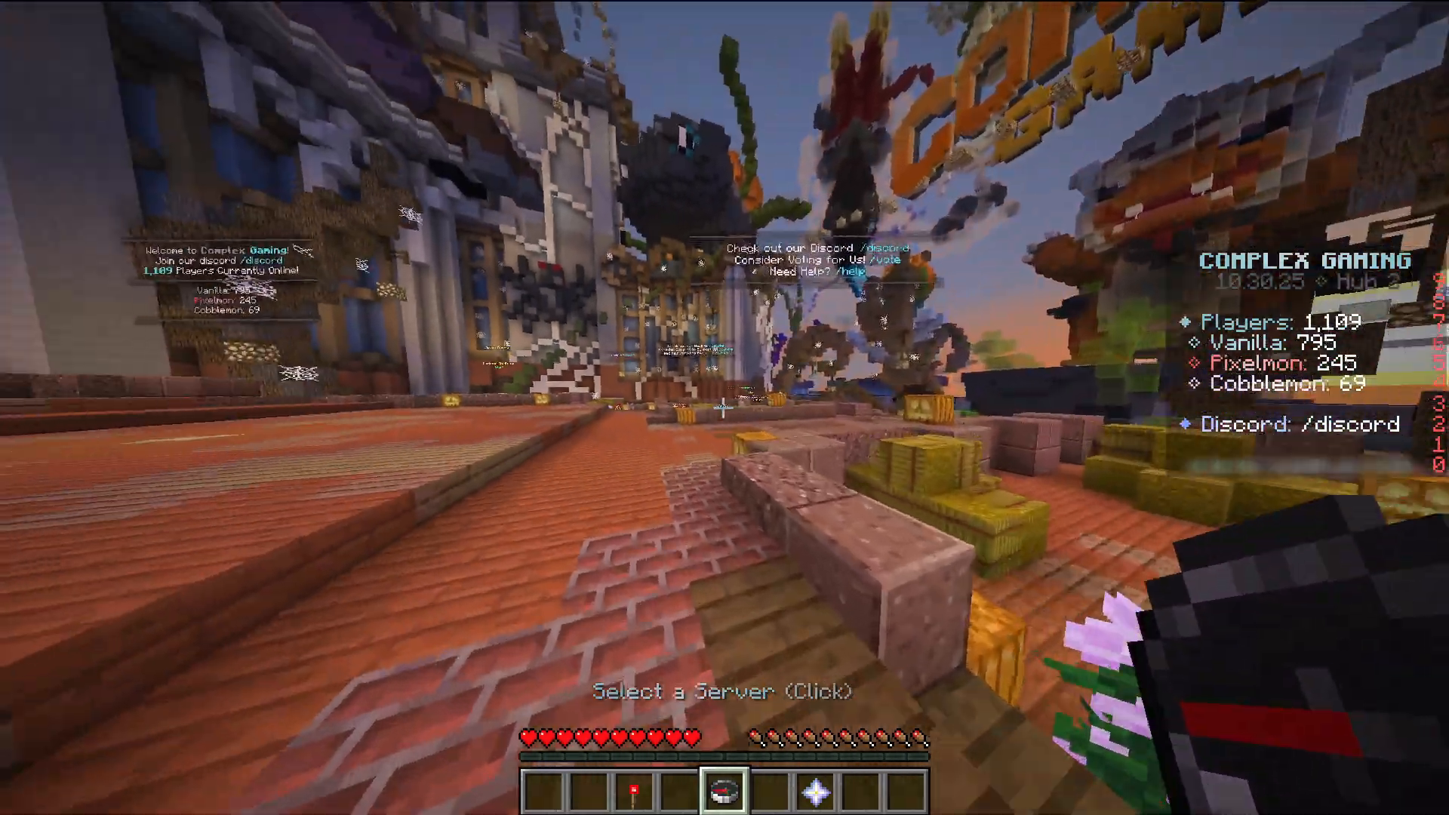
mouse_move(725, 407)
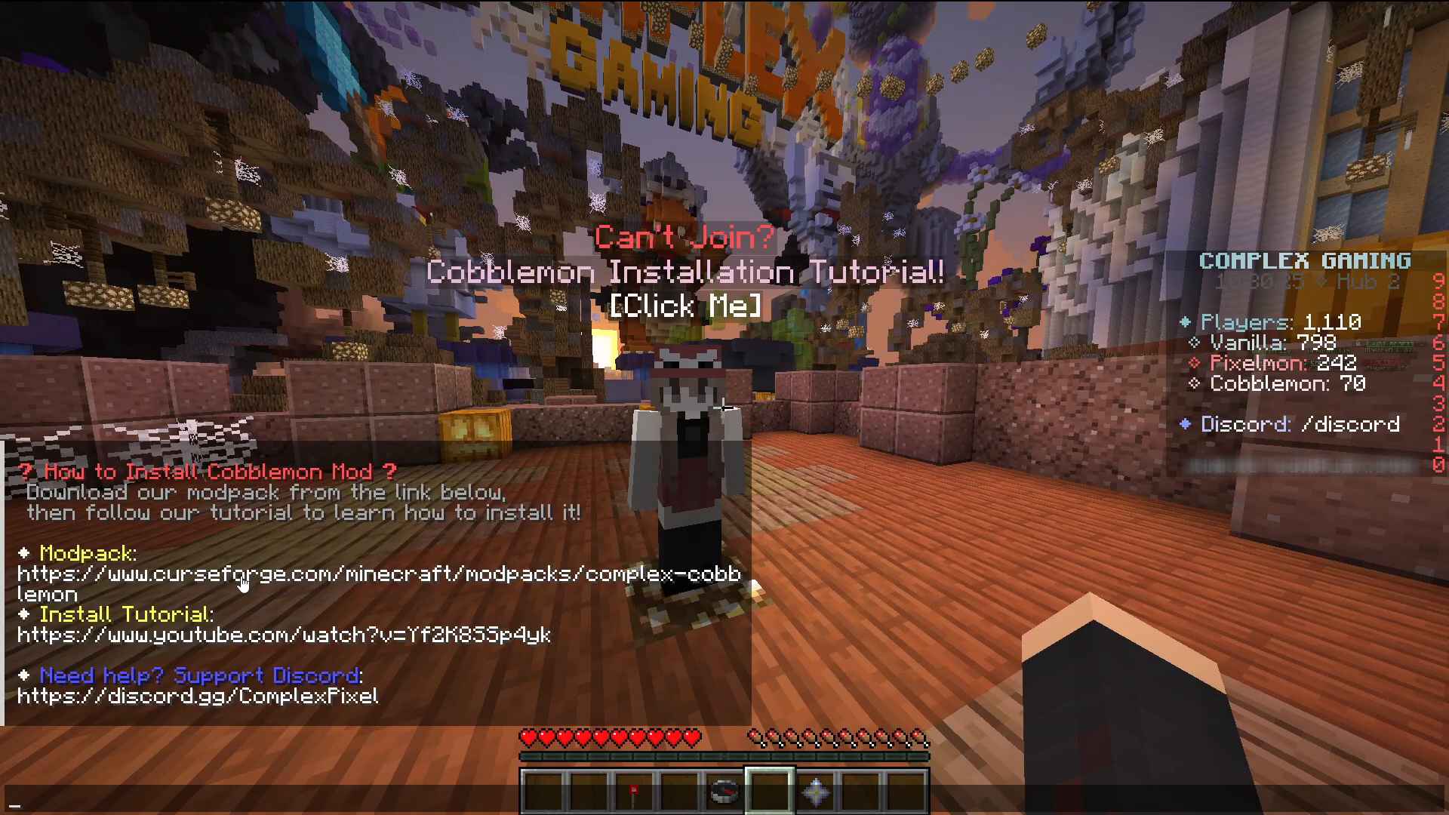
Step: Follow the chat's CurseForge modpack link and confirm the open-website prompt
left_click(240, 574)
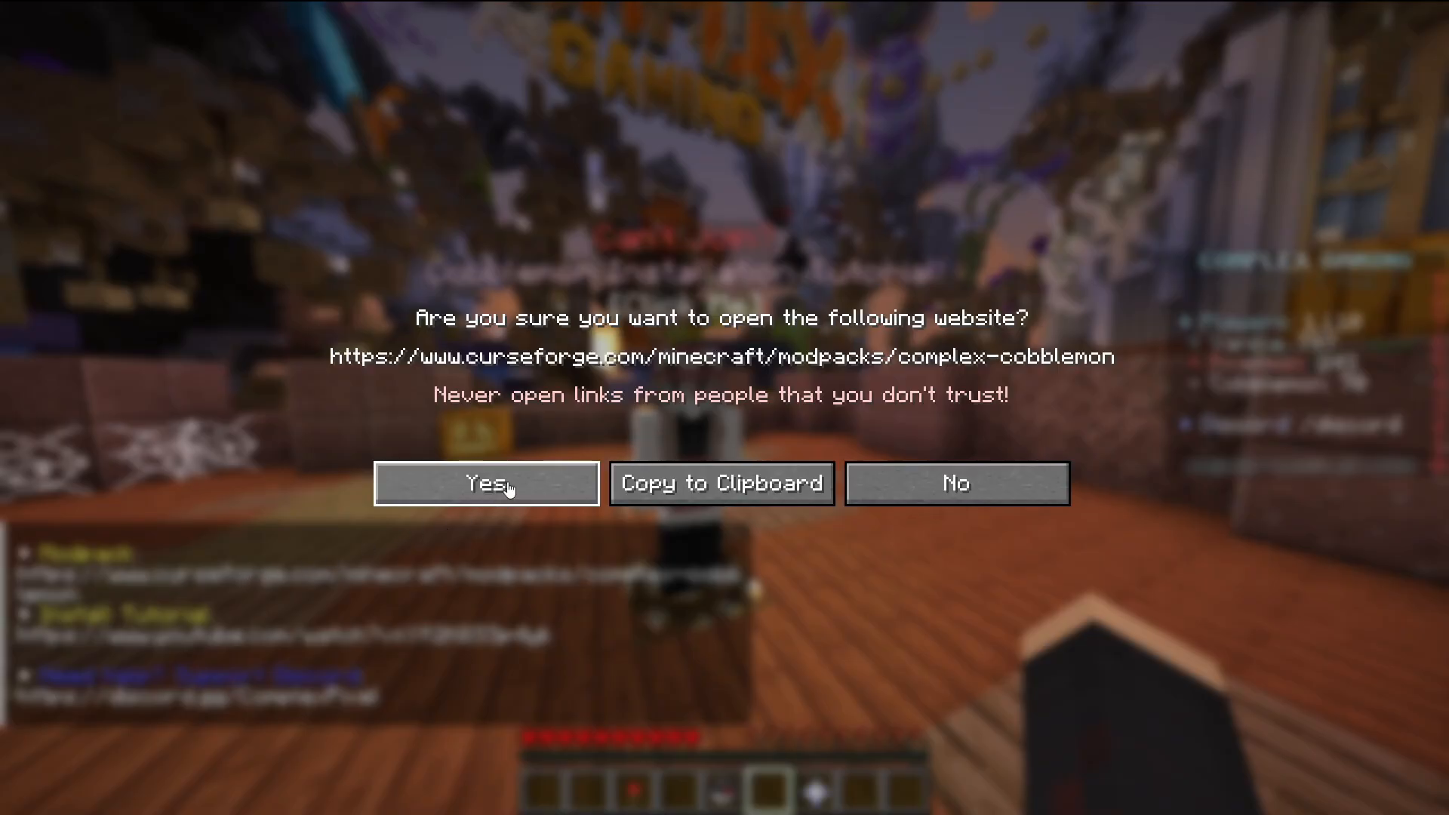
left_click(484, 483)
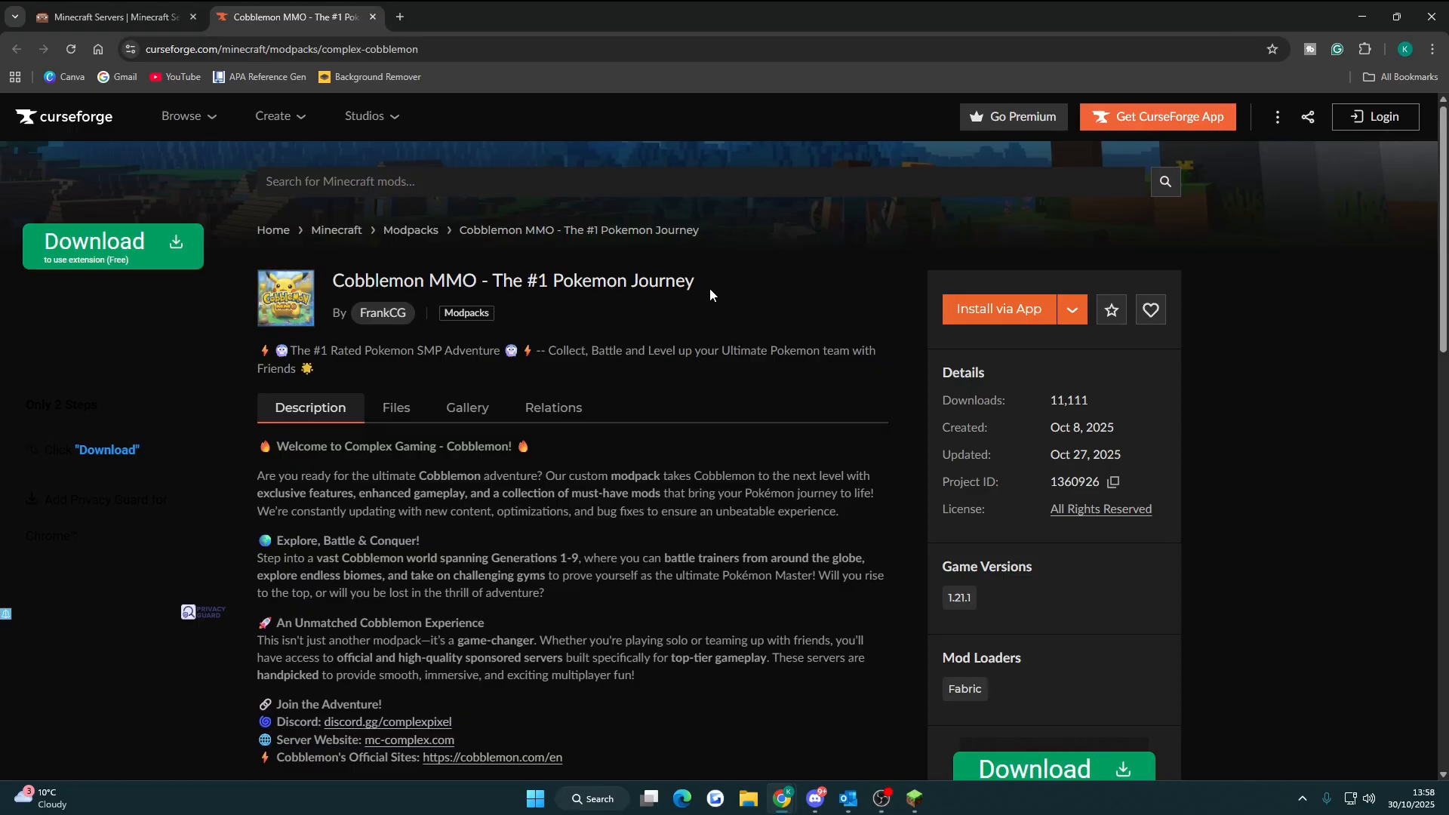
mouse_move(783, 305)
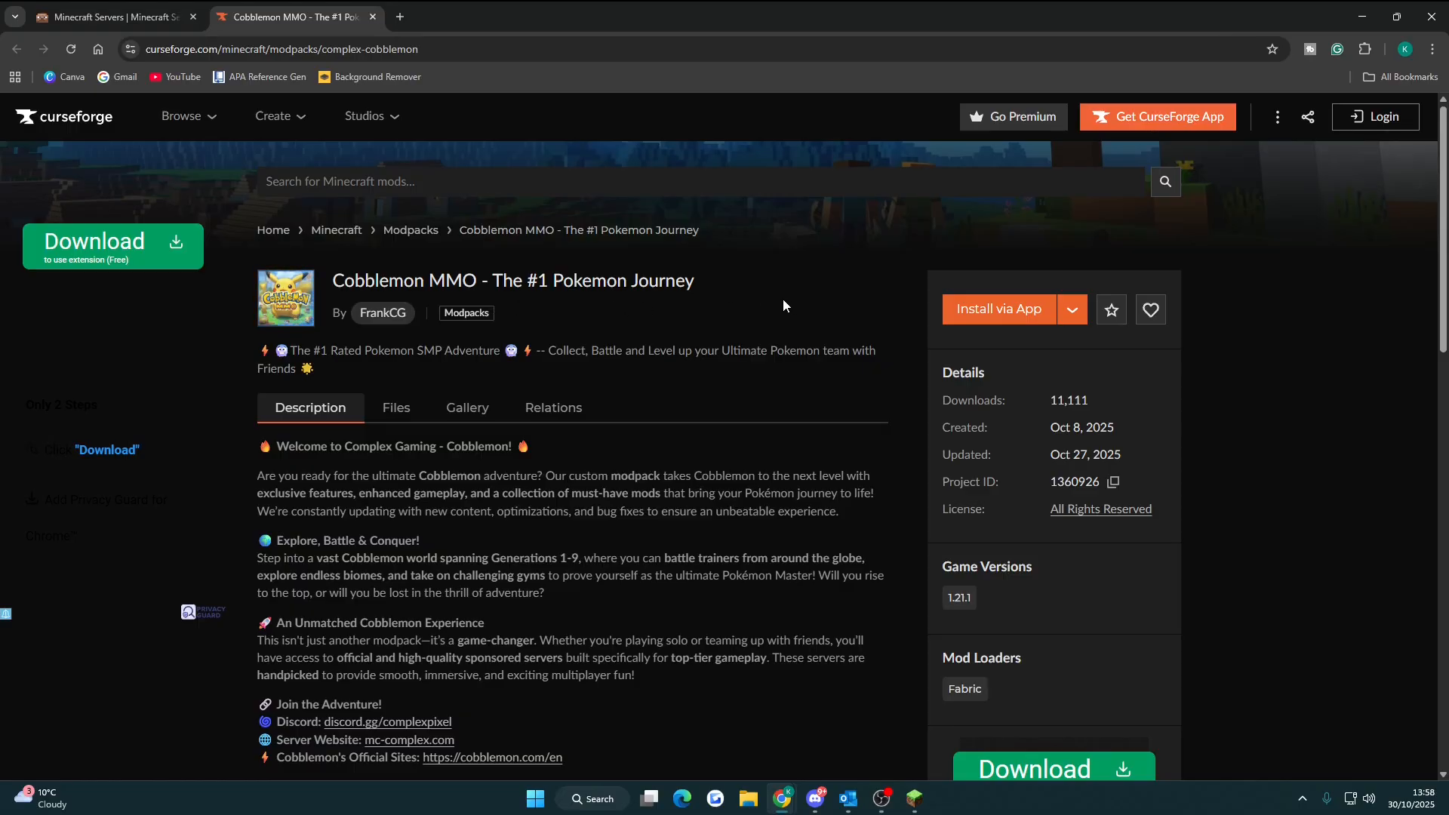
mouse_move(997, 308)
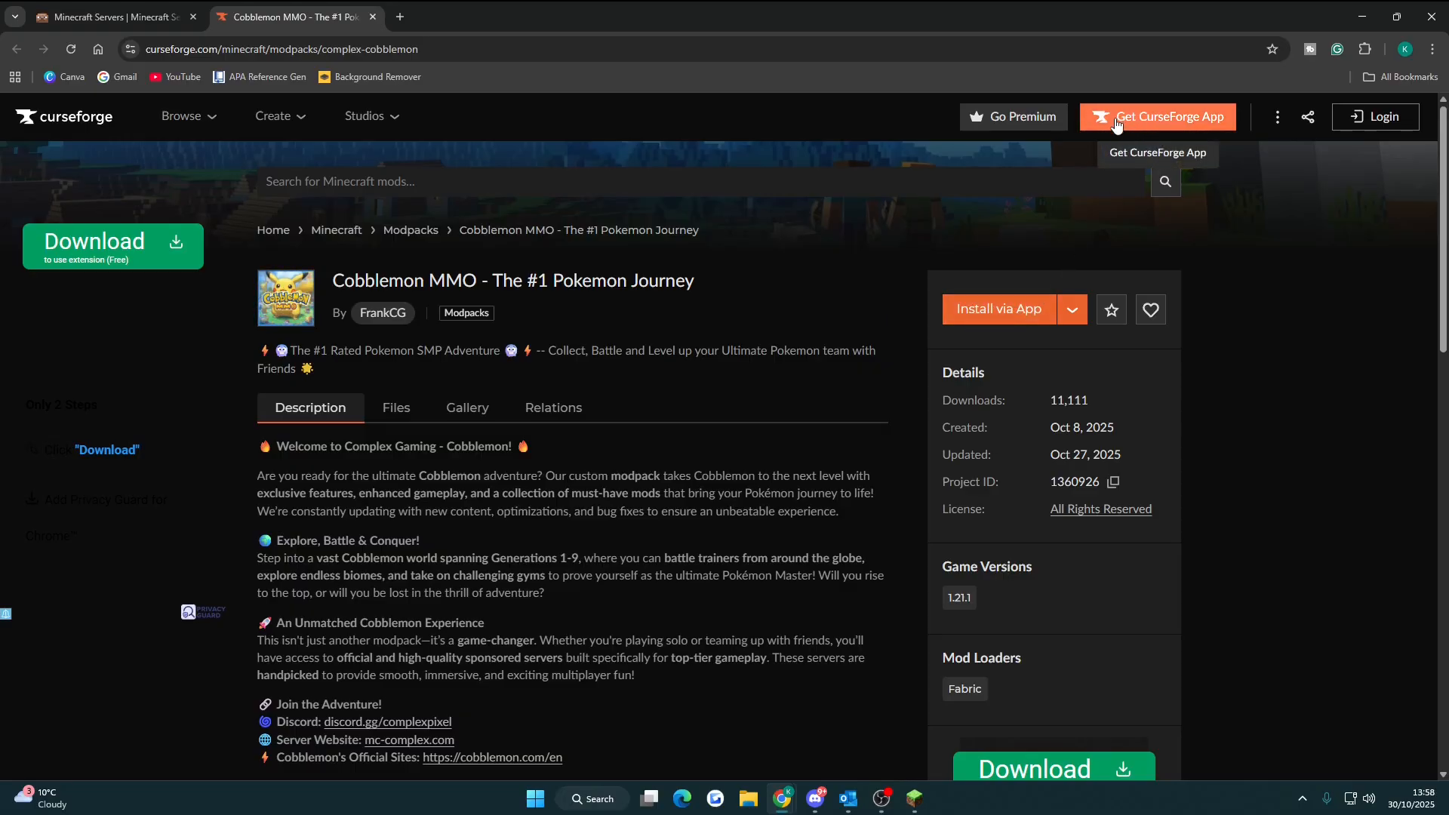
mouse_move(1015, 249)
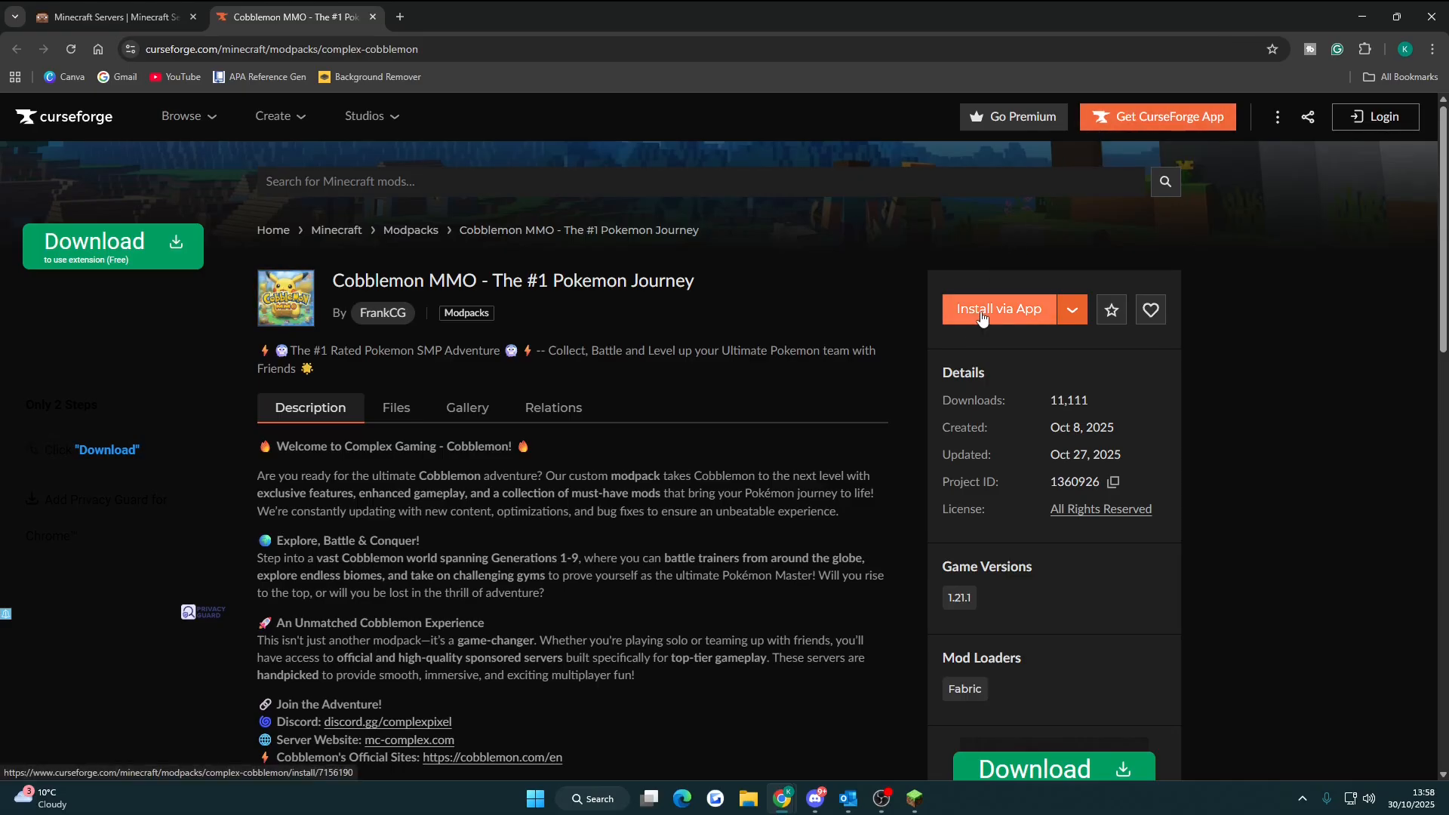
Step: Choose Install via App on the Cobblemon MMO page and let the browser launch CurseForge
left_click(998, 308)
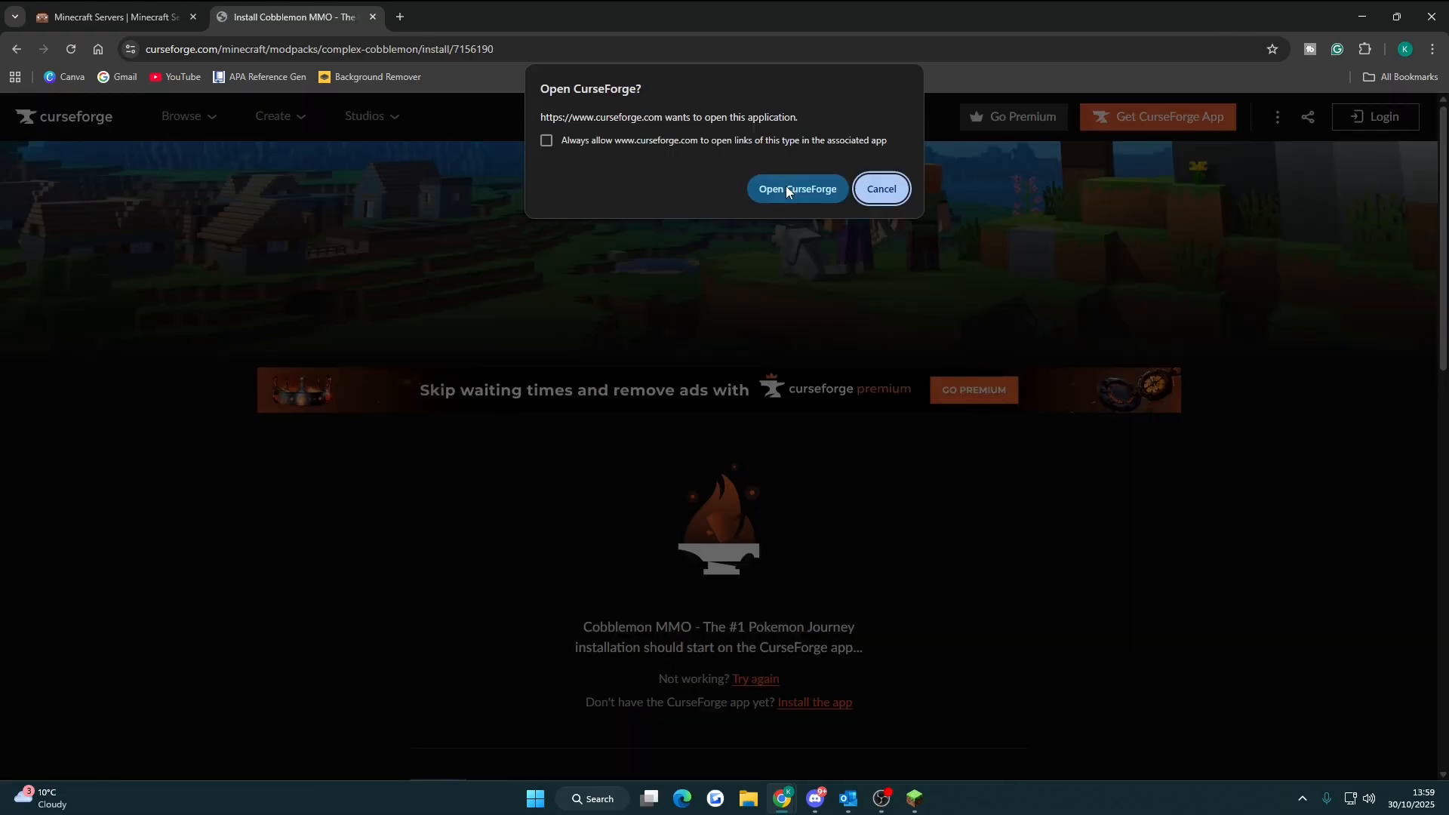
left_click(879, 190)
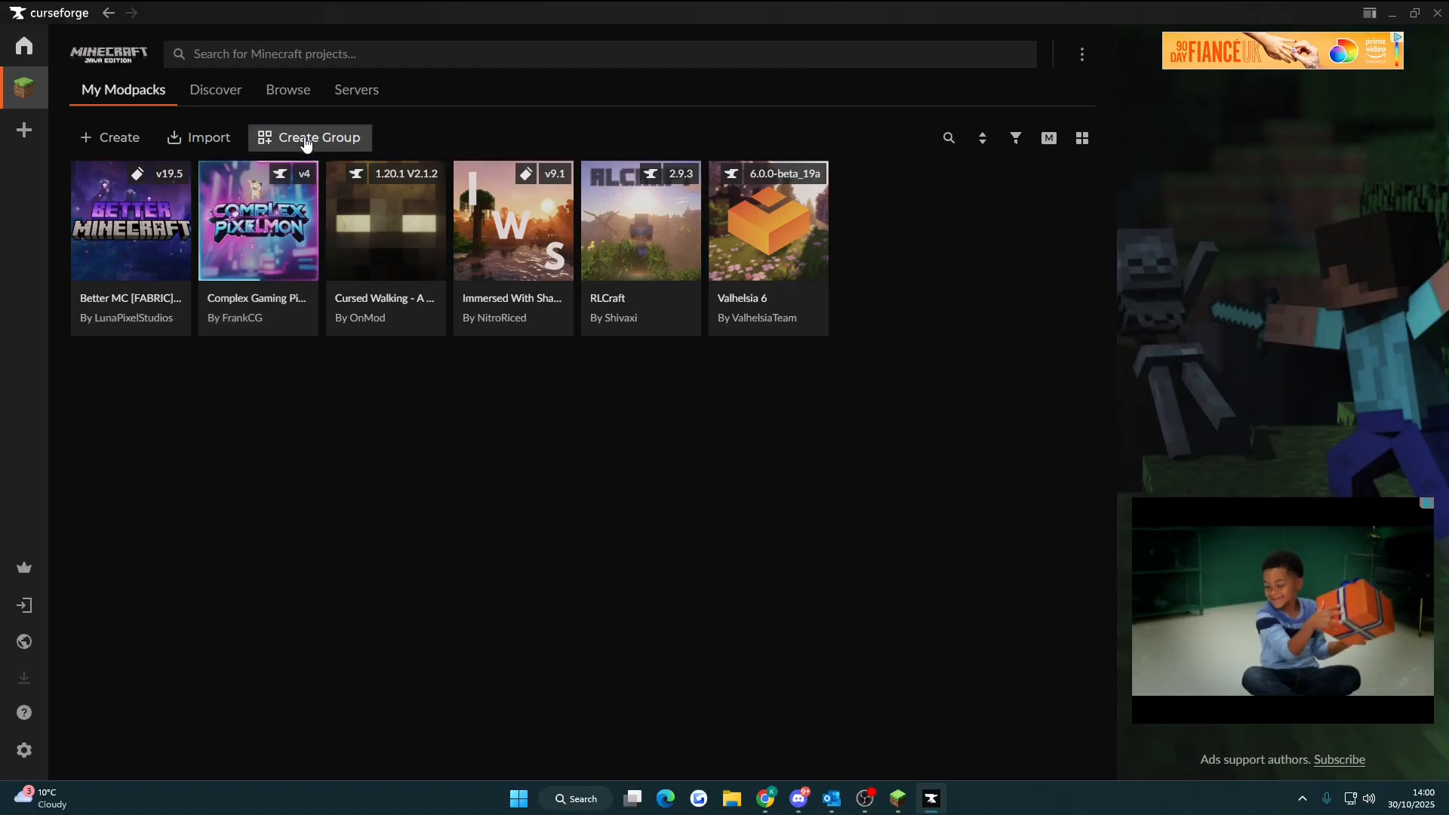
Step: Search CurseForge for 'Cobblemon' to list matching projects with Cobblemon MMO first
type("C")
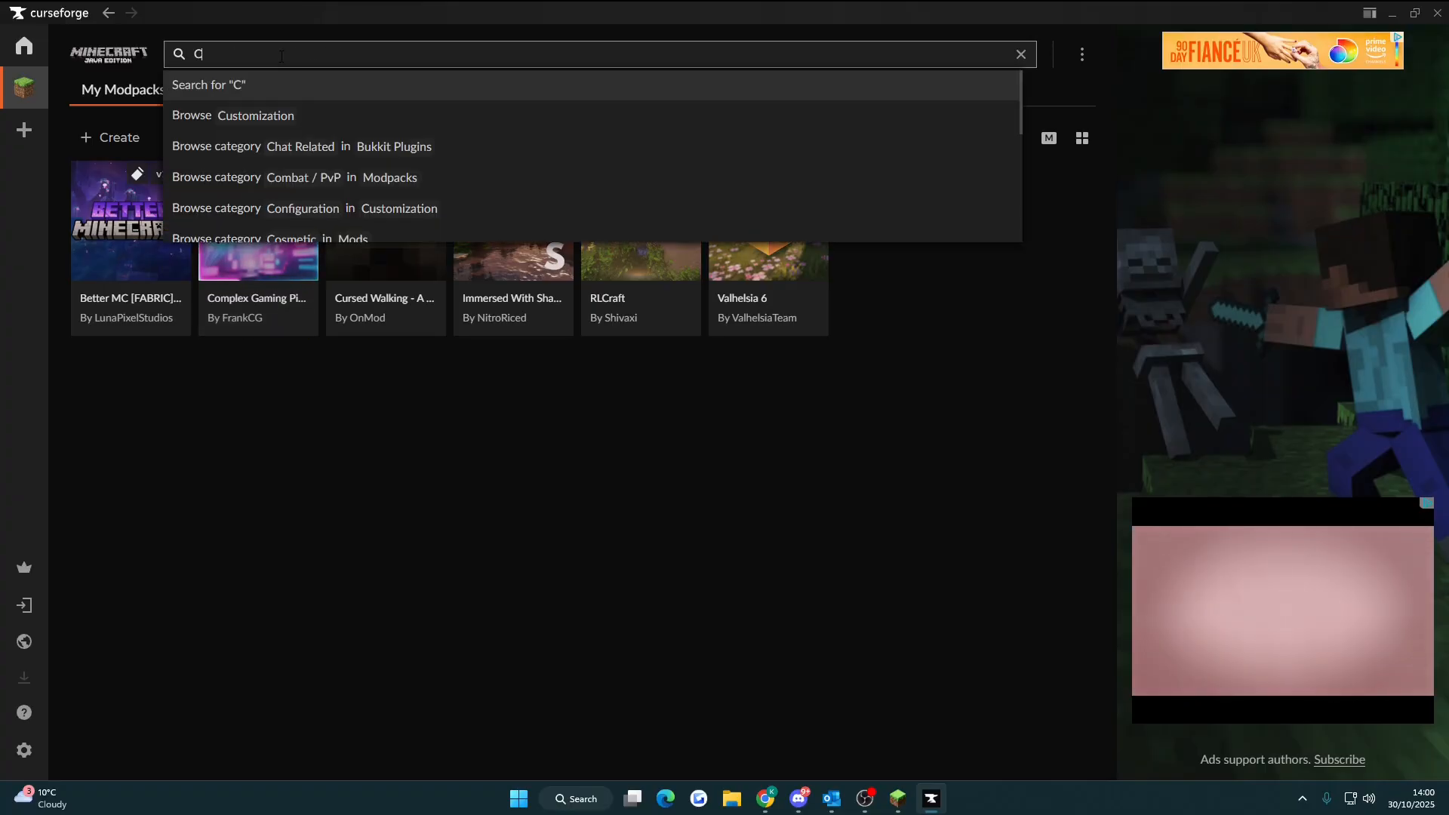
type("obblemon")
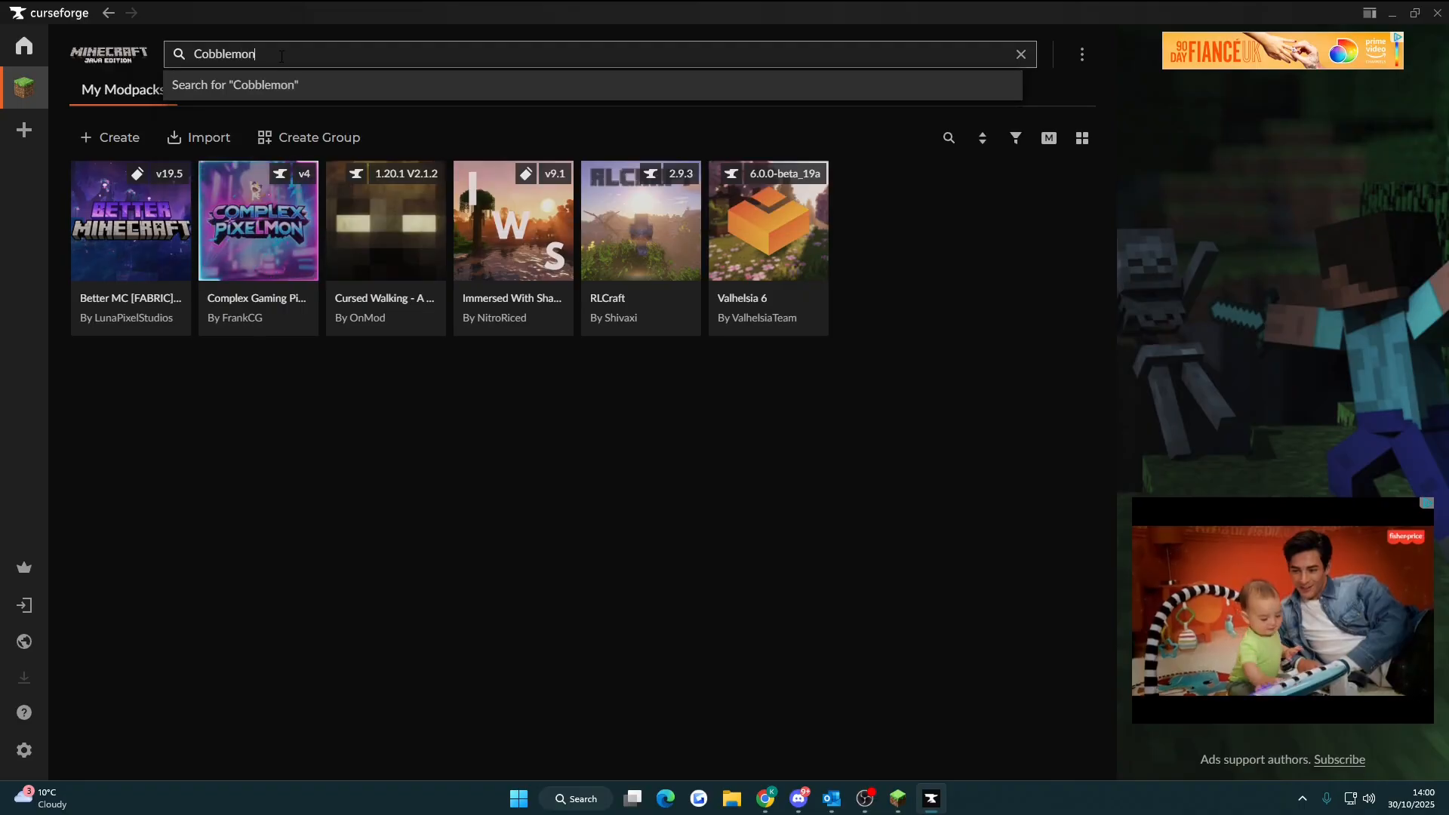
left_click(287, 89)
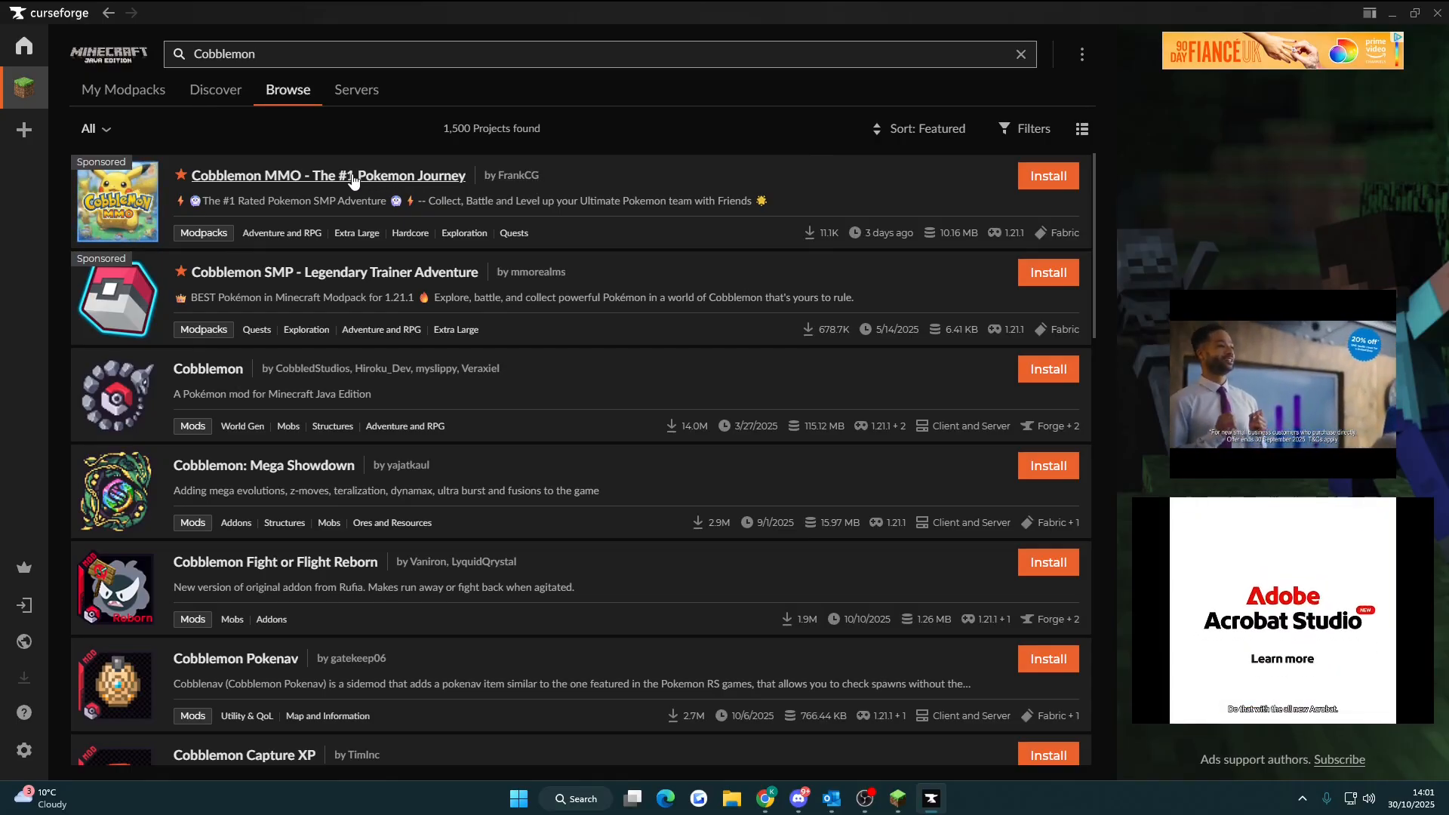
Step: Install Cobblemon MMO - The #1 Pokemon Journey from its page and launch it
left_click(326, 175)
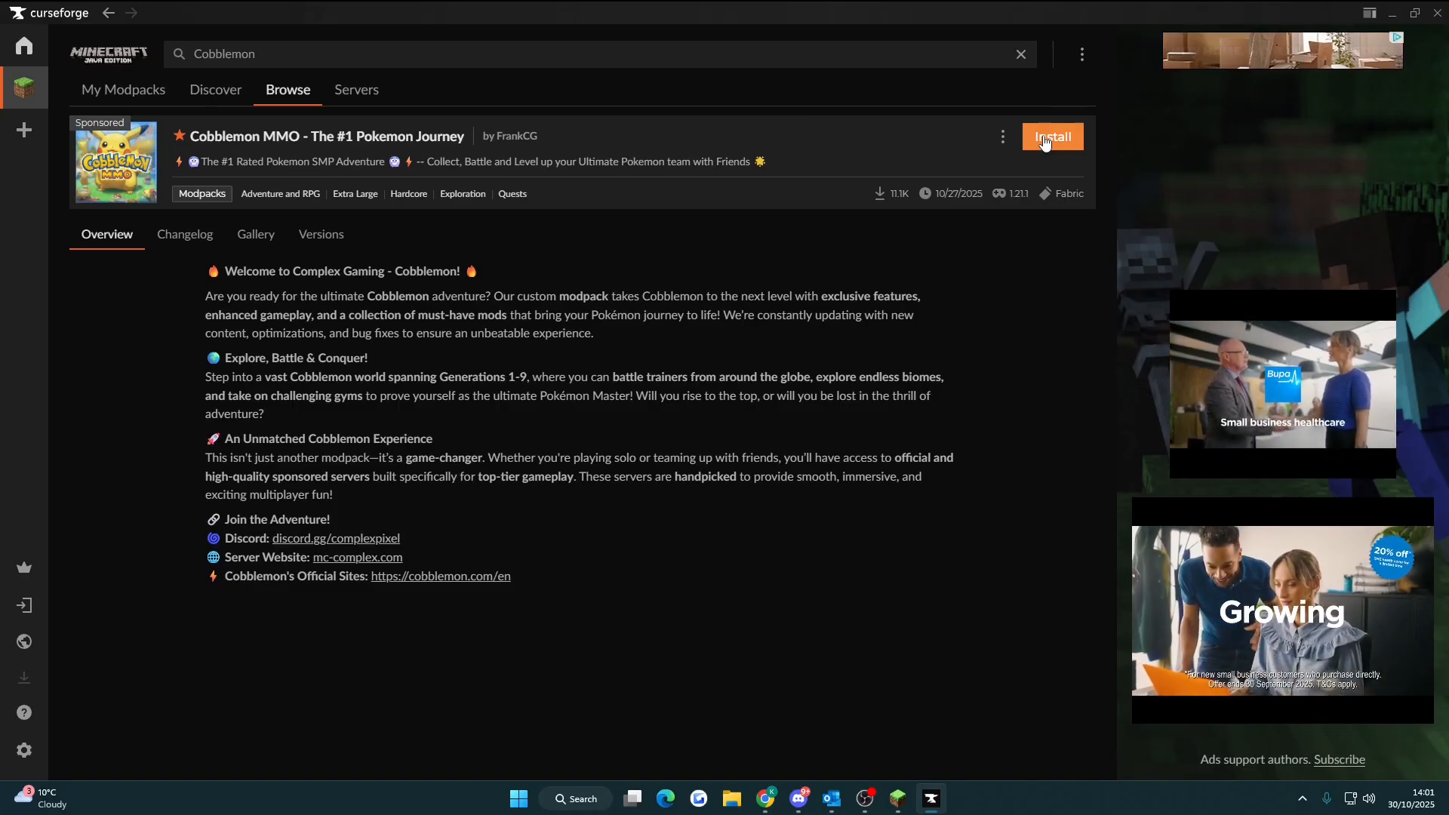
left_click(1052, 137)
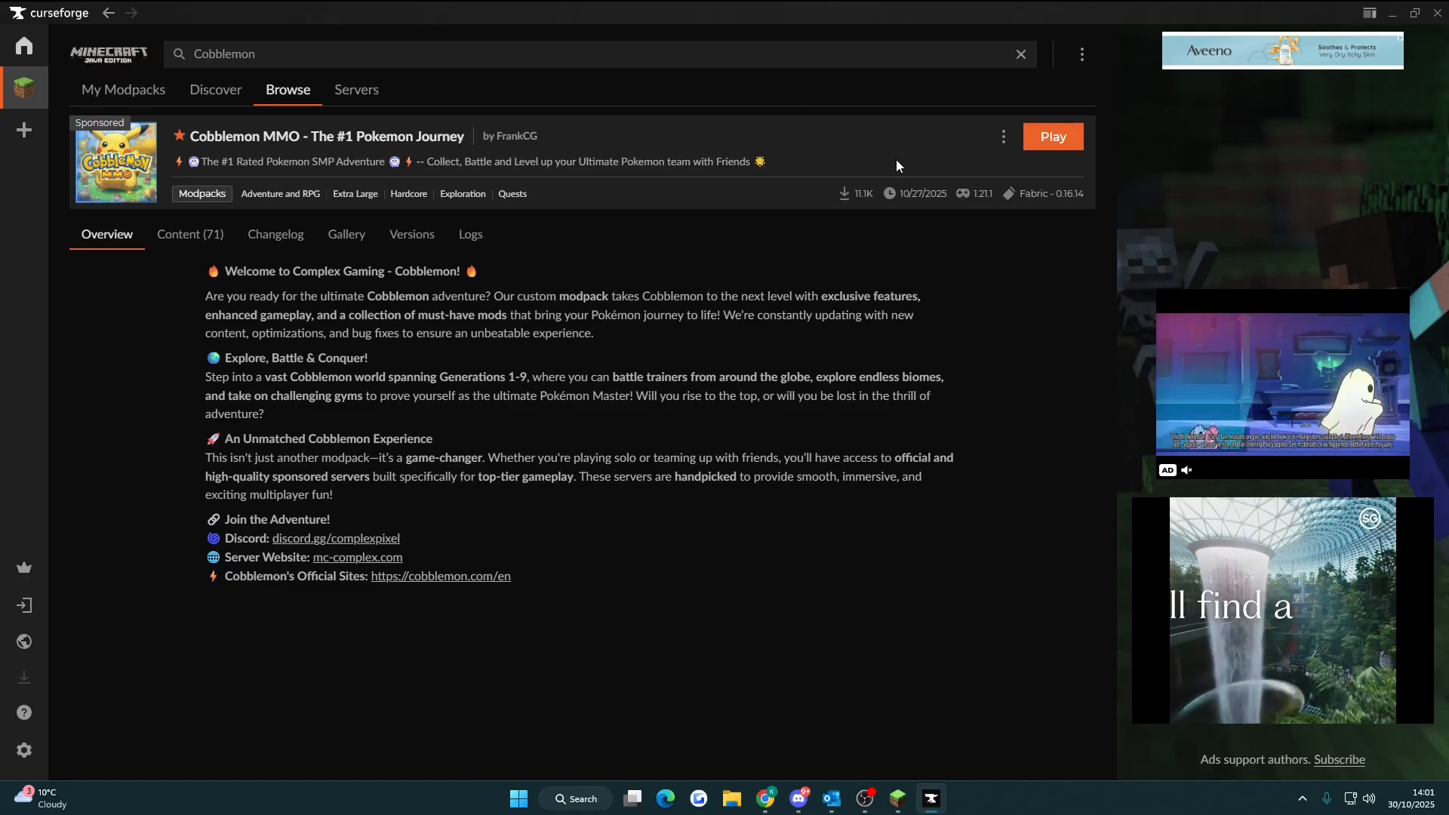
mouse_move(1054, 137)
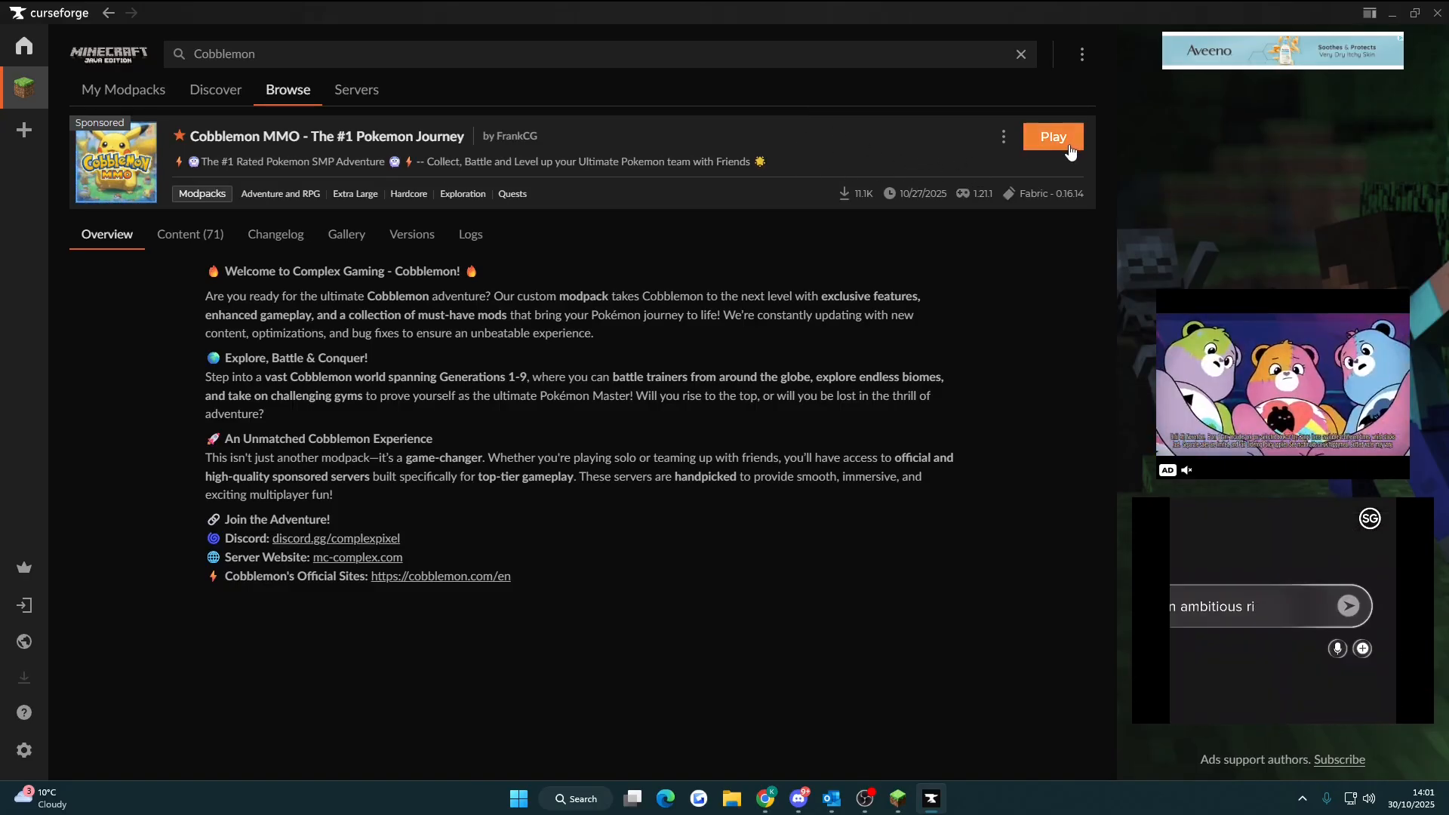
left_click(1052, 137)
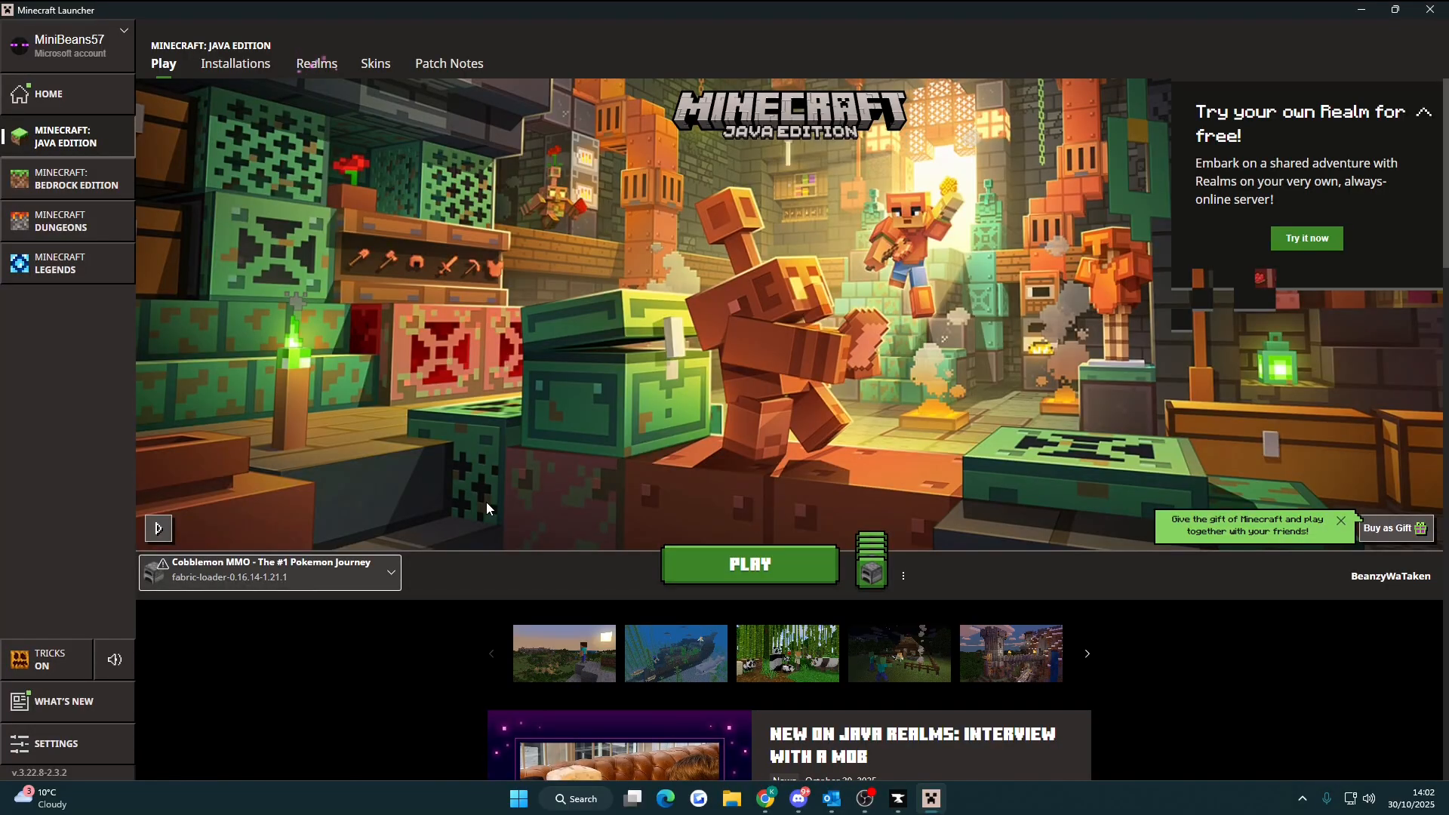
Step: Select the Cobblemon MMO installation in the launcher and start the game
left_click(388, 572)
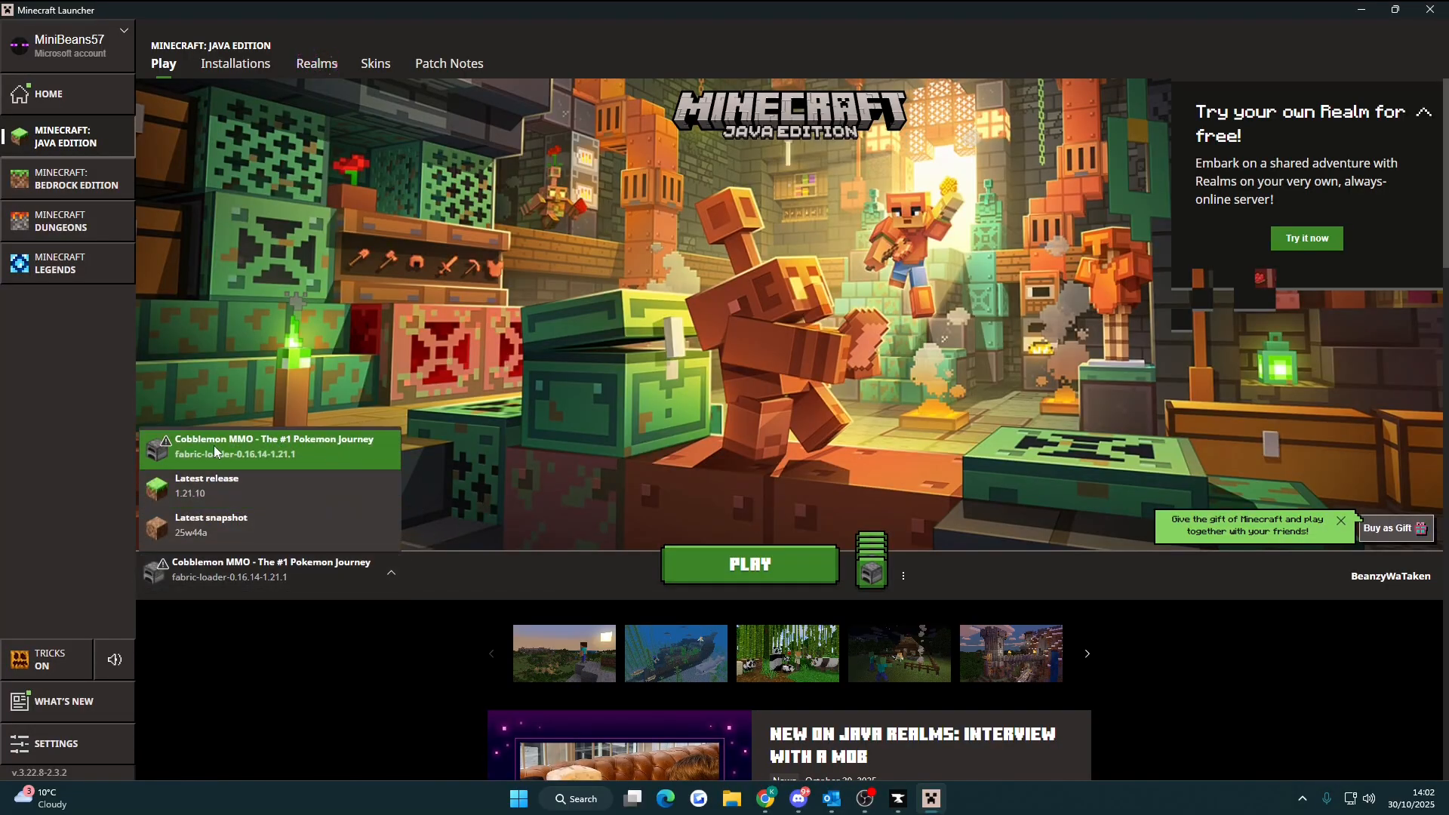
mouse_move(347, 453)
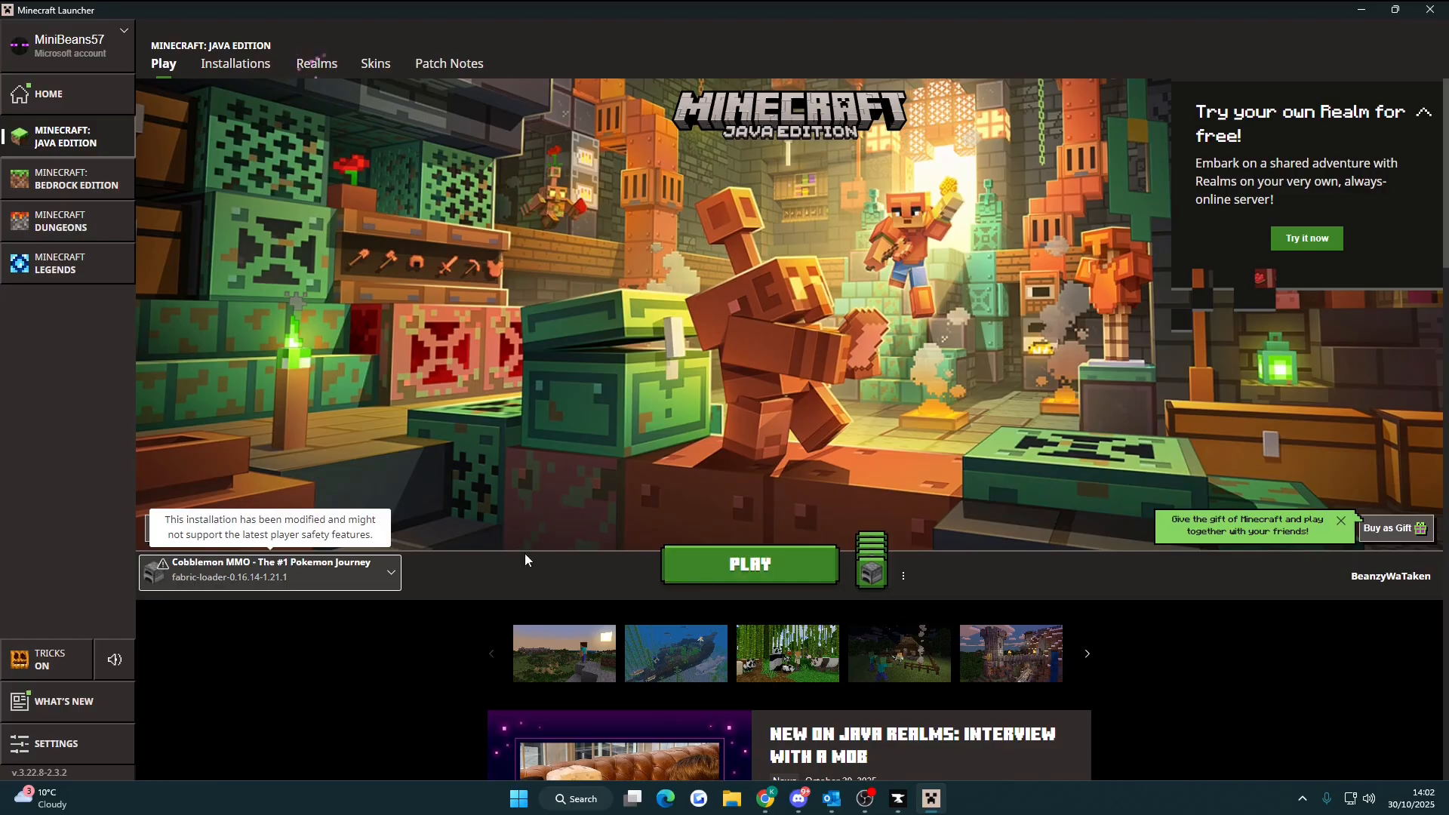
left_click(235, 64)
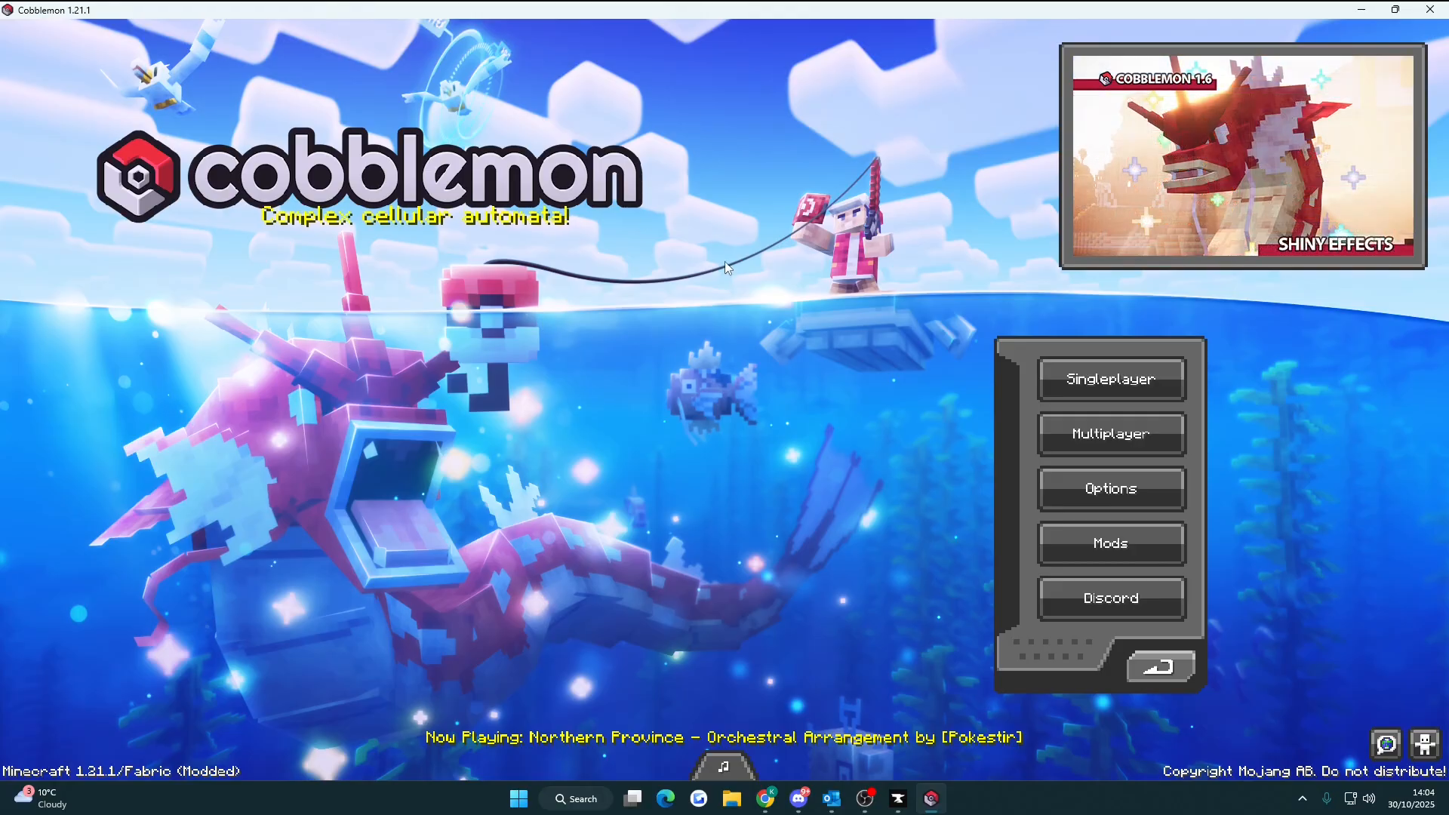
mouse_move(869, 575)
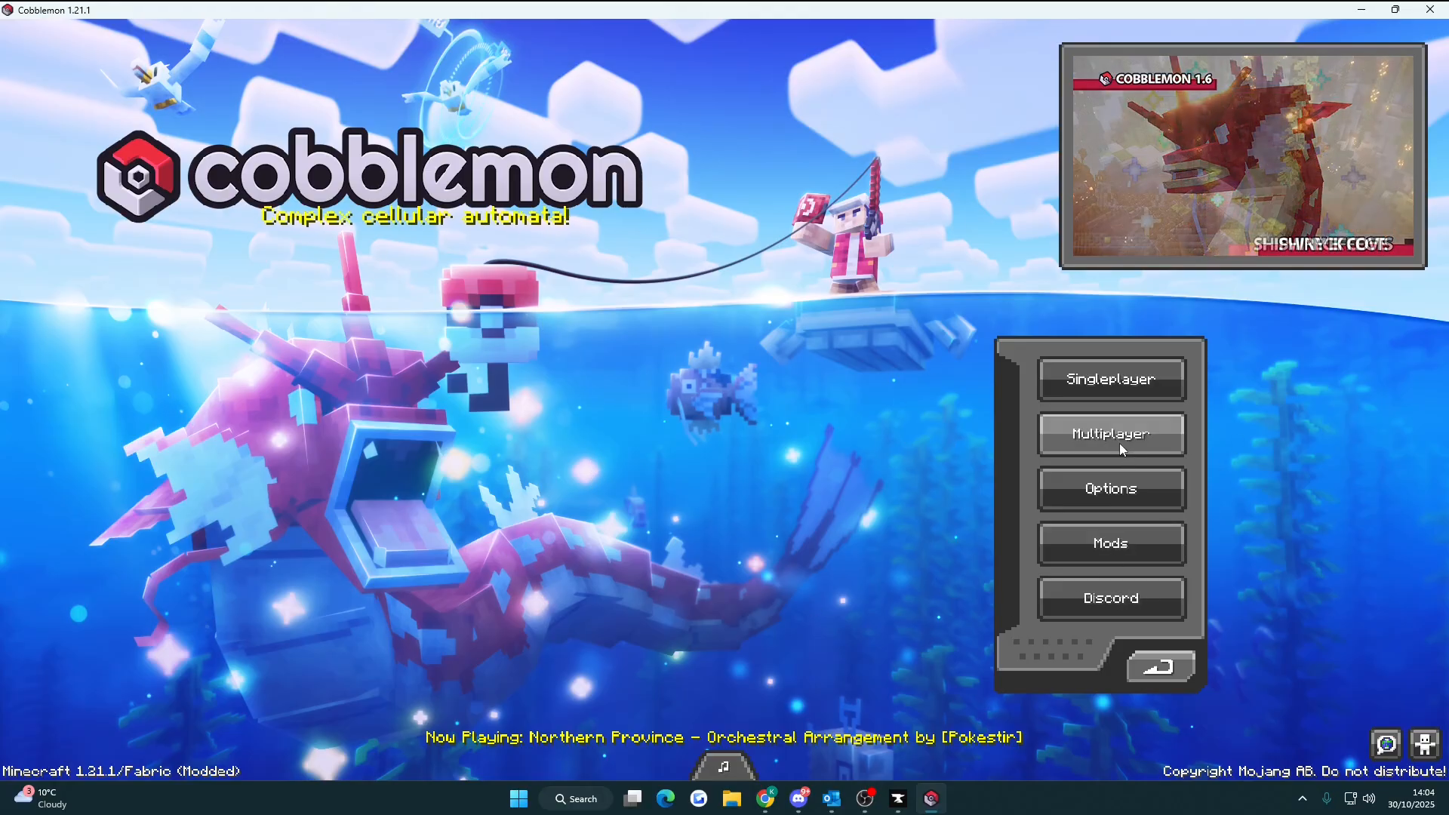
Step: Enter Multiplayer from the Cobblemon title screen and select the Complex (EU) server
left_click(1109, 435)
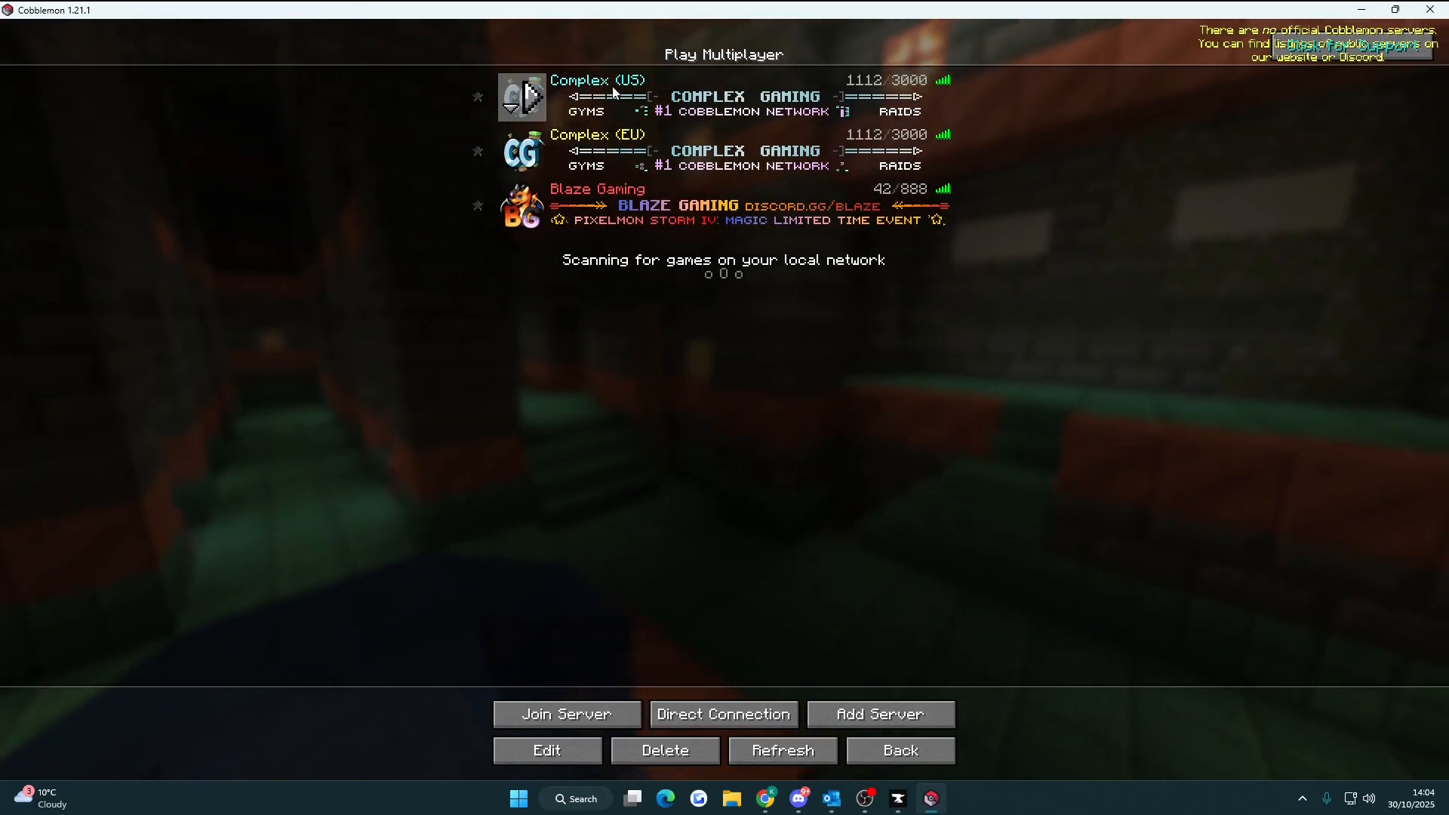
left_click(723, 150)
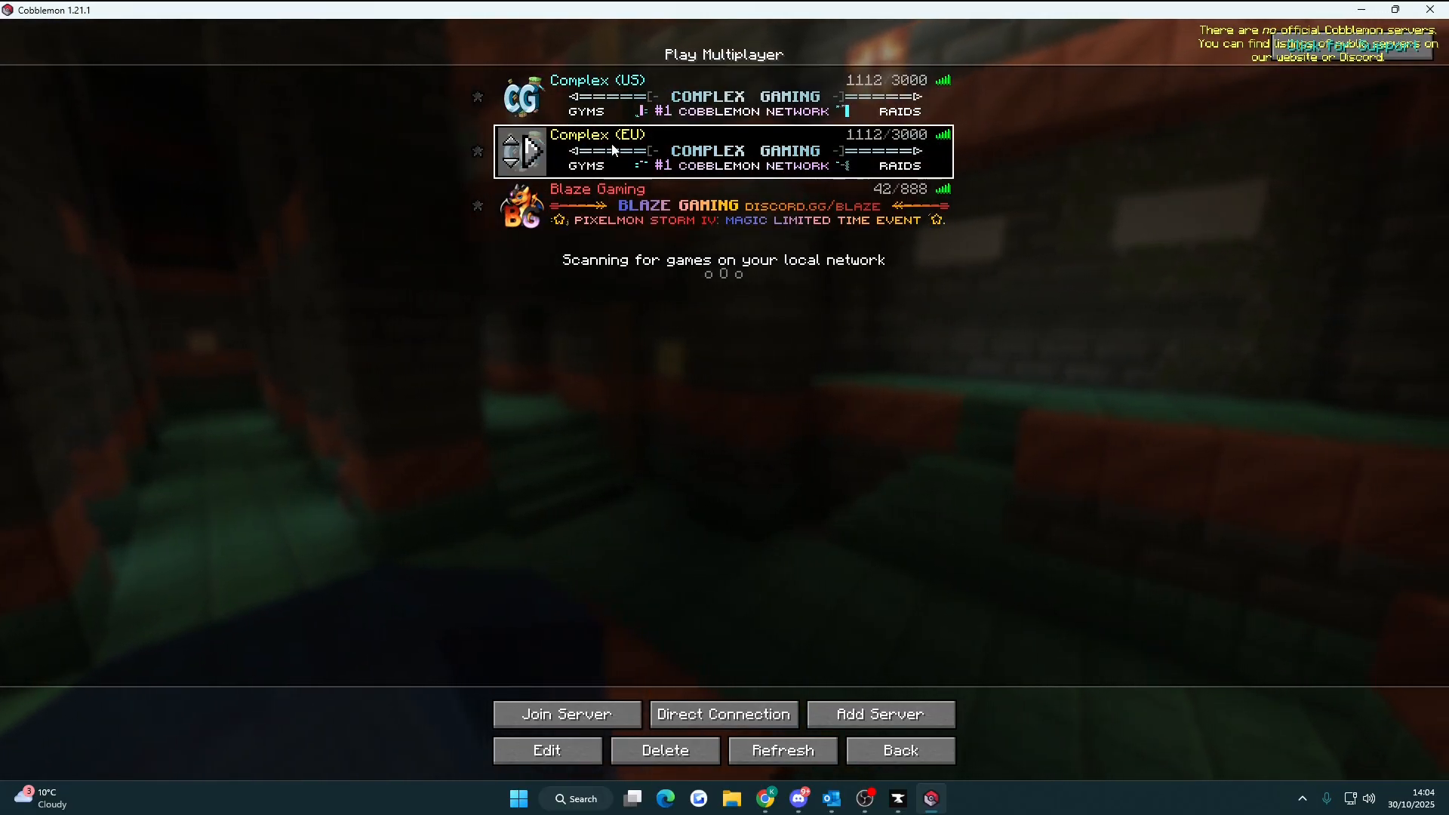